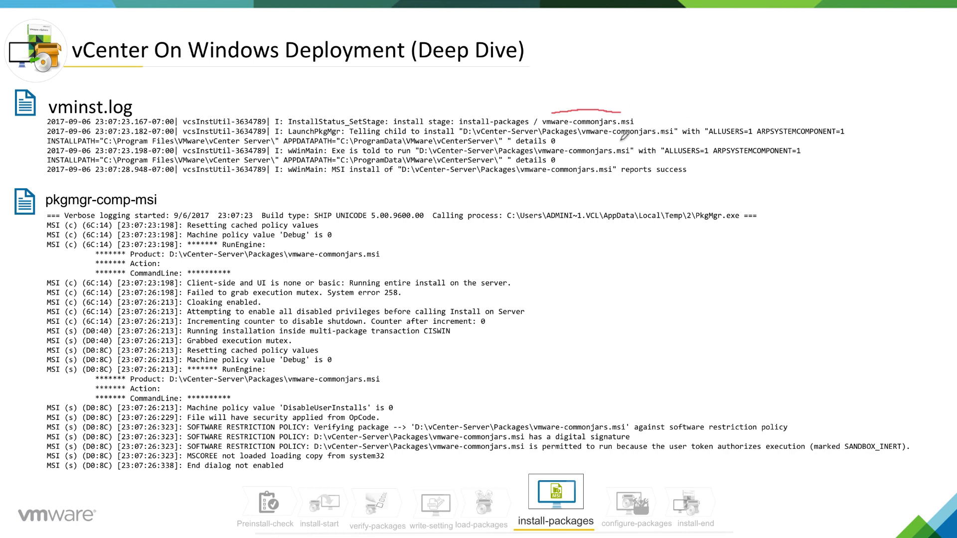
pyautogui.moveTo(568, 133)
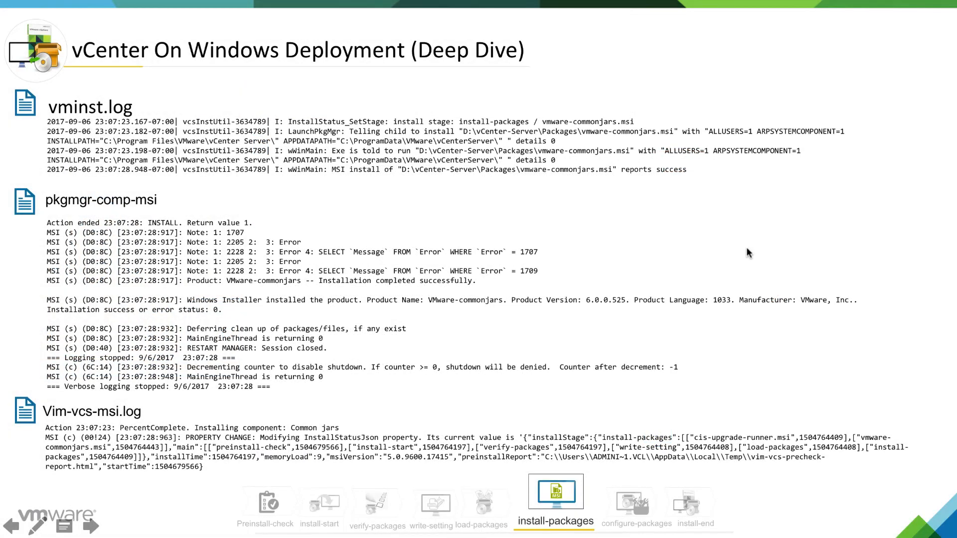
pyautogui.moveTo(462, 323)
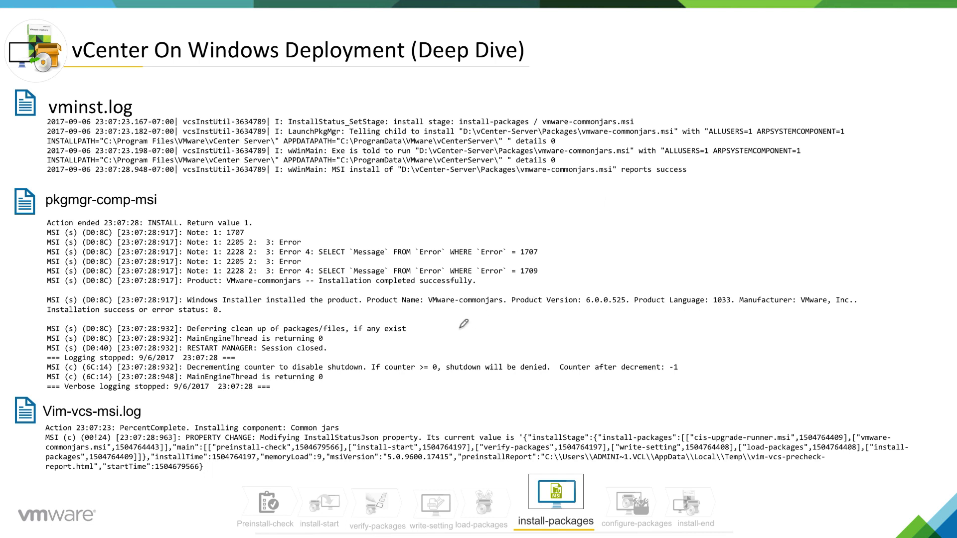
pyautogui.moveTo(365, 406)
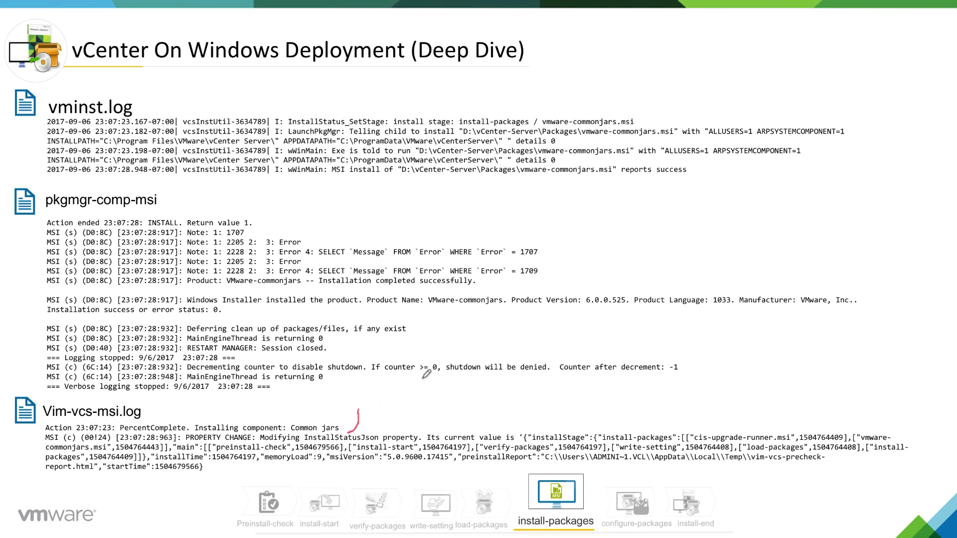
pyautogui.moveTo(461, 352)
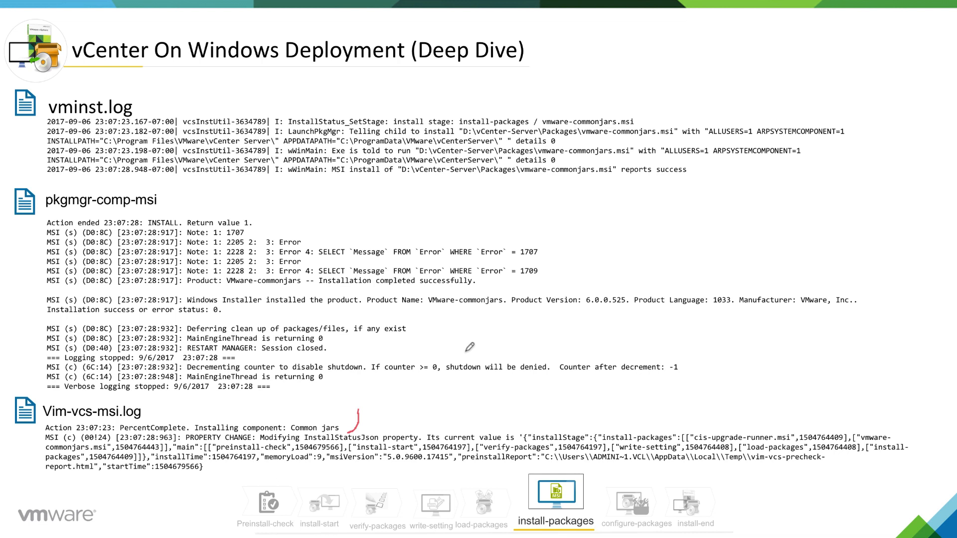
pyautogui.moveTo(392, 405)
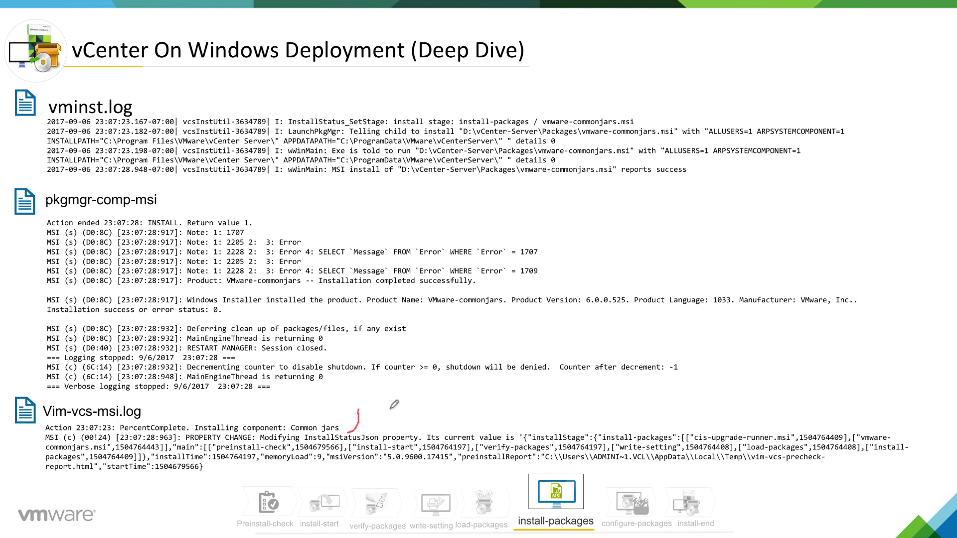